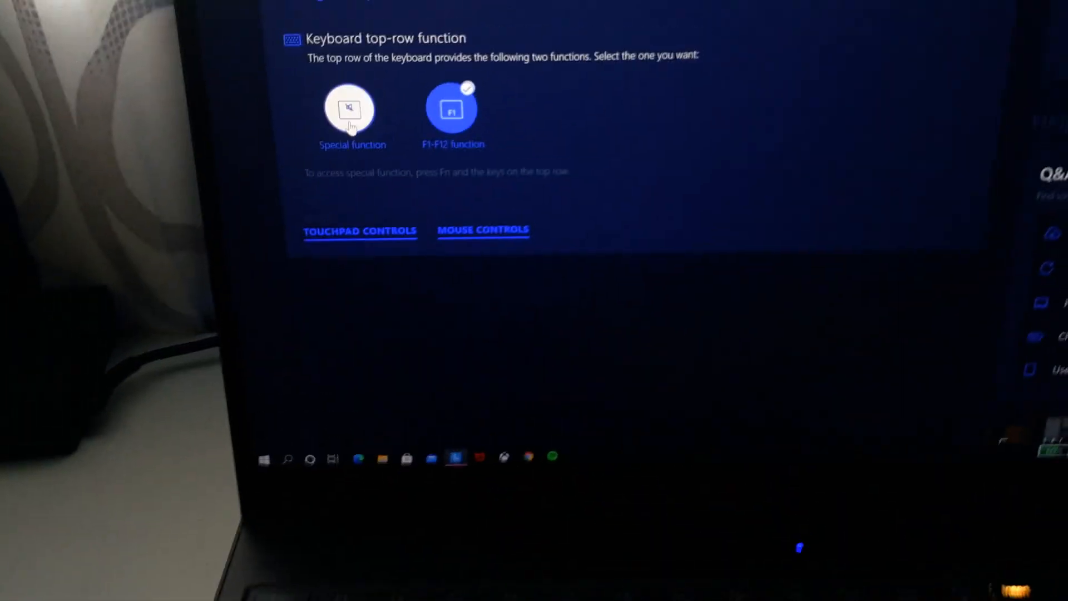
Step: Set the Intelligent Keyboard top-row function to Special function instead of F1–F12
{"action": "scroll", "scroll_direction": "up", "scroll_amount": 3}
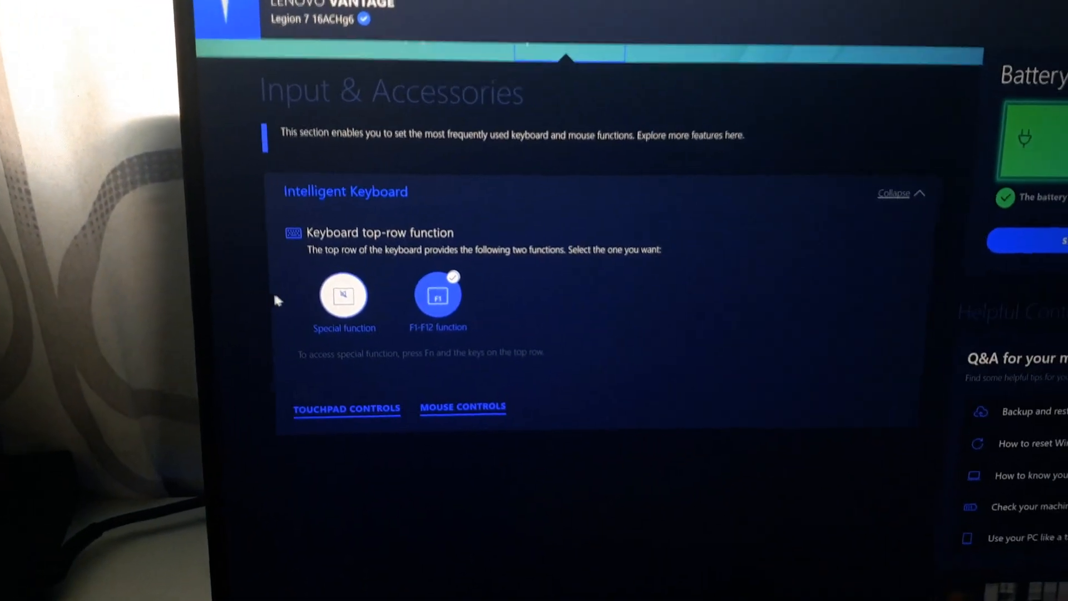
{"action": "left_click", "coordinate": [343, 298]}
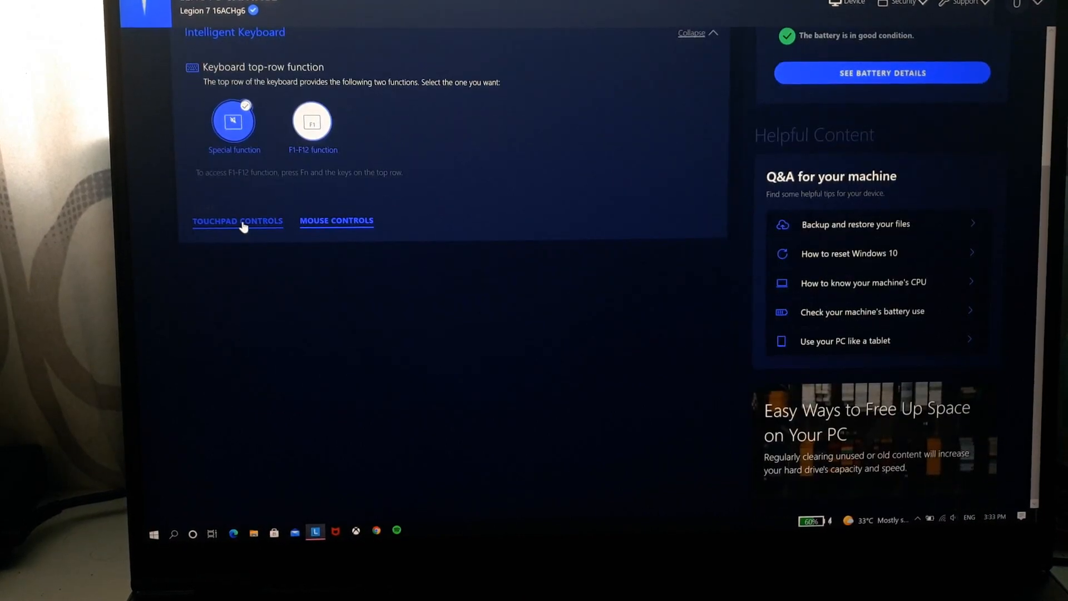
Step: Open Touchpad Controls and keep three-finger swipes on Switch apps and show desktop
{"action": "left_click", "coordinate": [237, 221]}
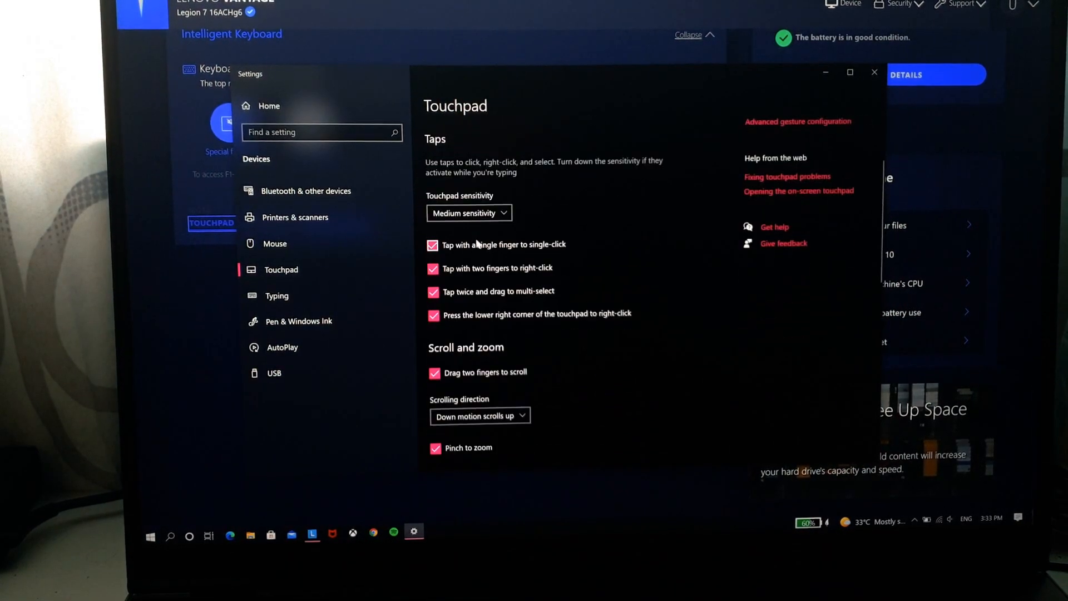
{"action": "scroll", "scroll_direction": "down", "scroll_amount": 3}
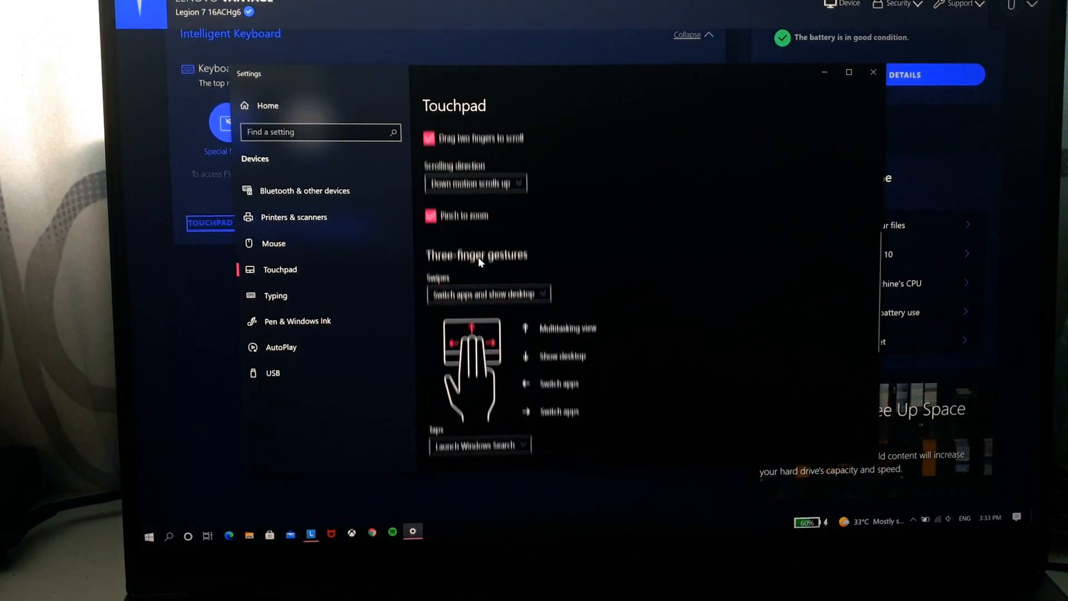
{"action": "left_click", "coordinate": [488, 293]}
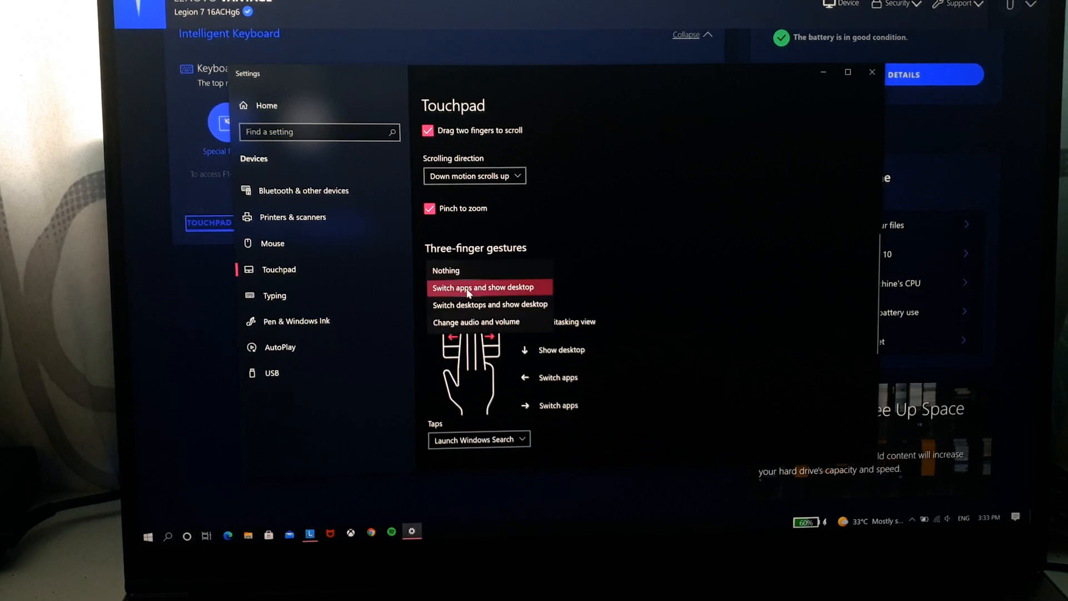
{"action": "left_click", "coordinate": [486, 288]}
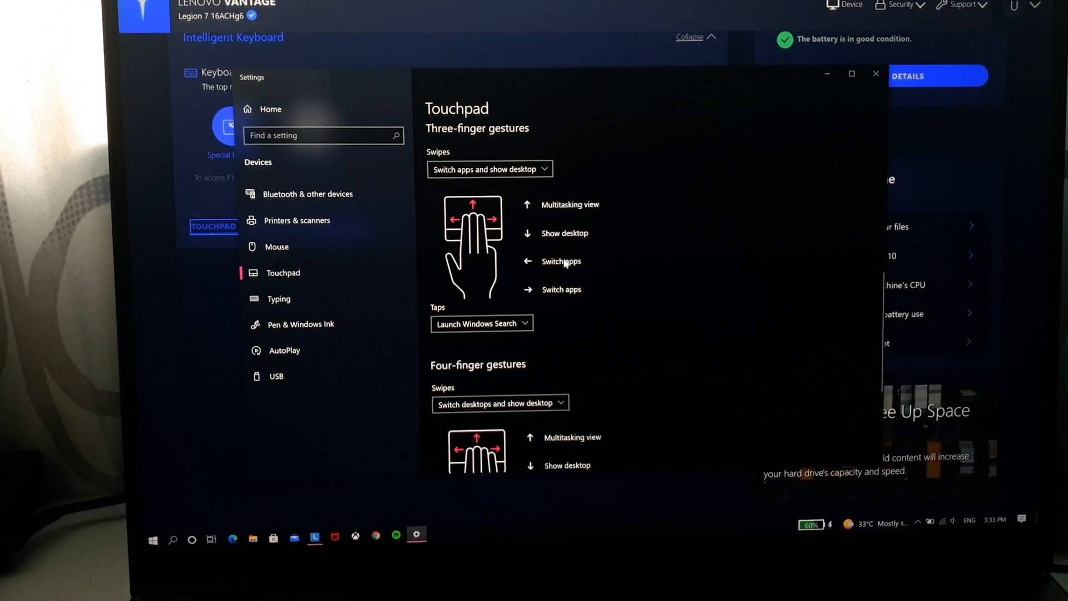
{"action": "scroll", "scroll_direction": "down", "scroll_amount": 3}
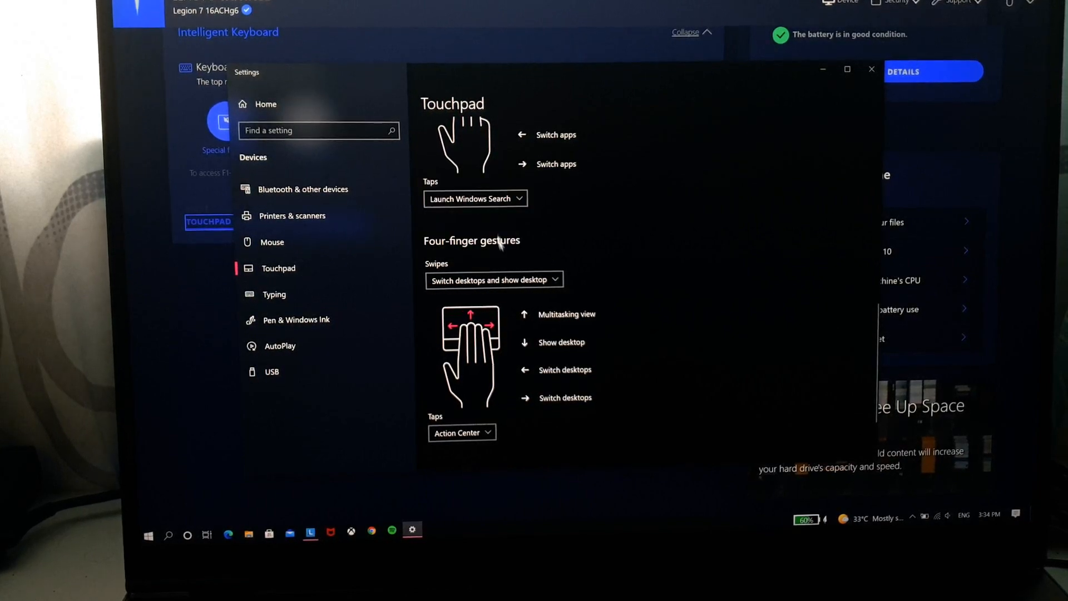
{"action": "scroll", "scroll_direction": "down", "scroll_amount": 3}
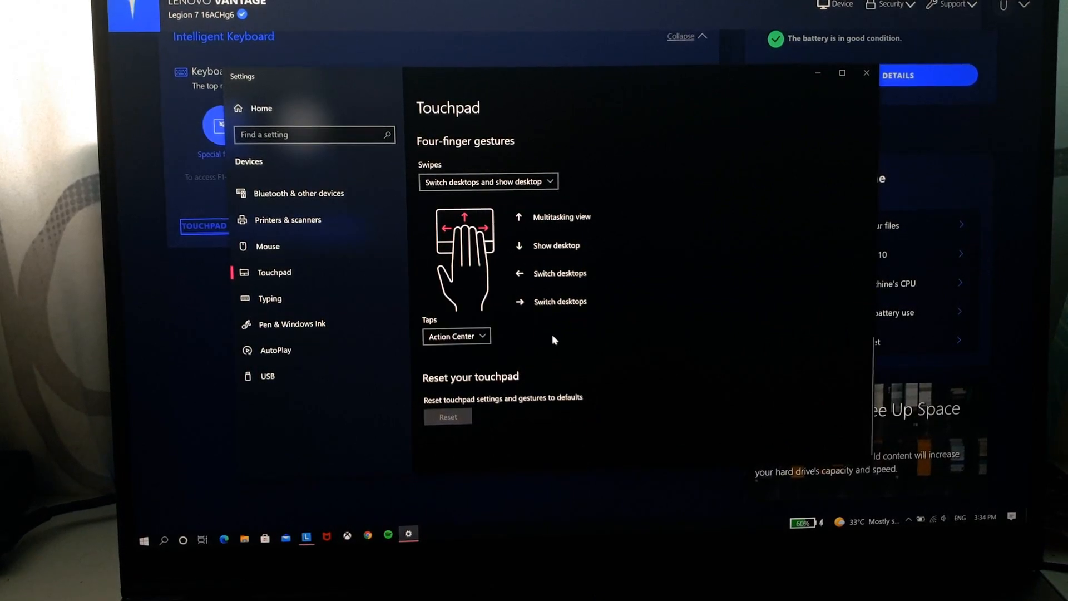
{"action": "mouse_move", "coordinate": [327, 222]}
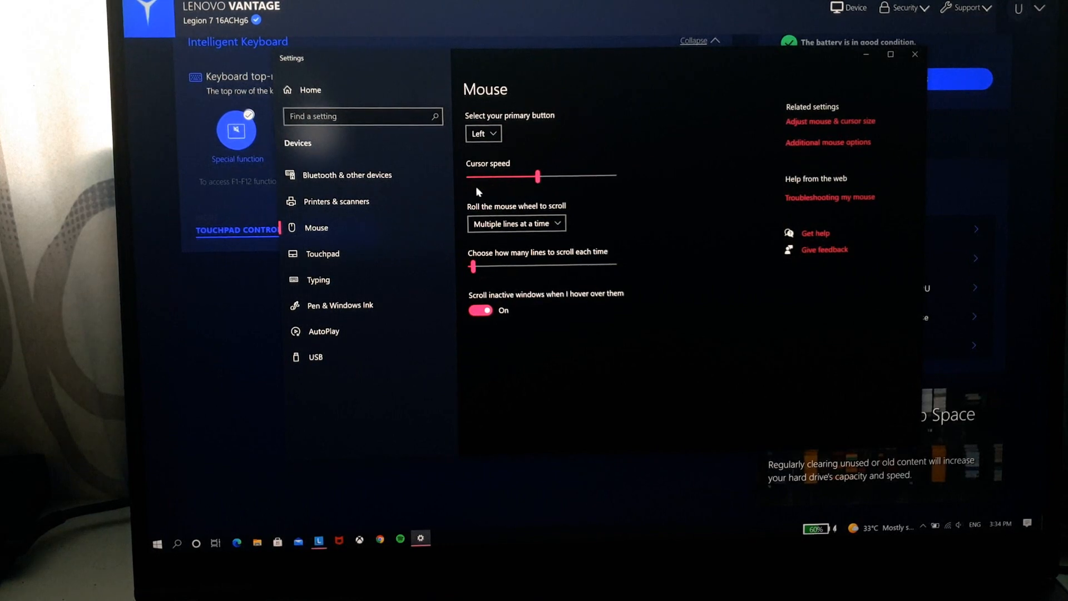
Step: Keep Left as the primary mouse button, close Settings, and go back in Vantage
{"action": "left_click", "coordinate": [483, 133]}
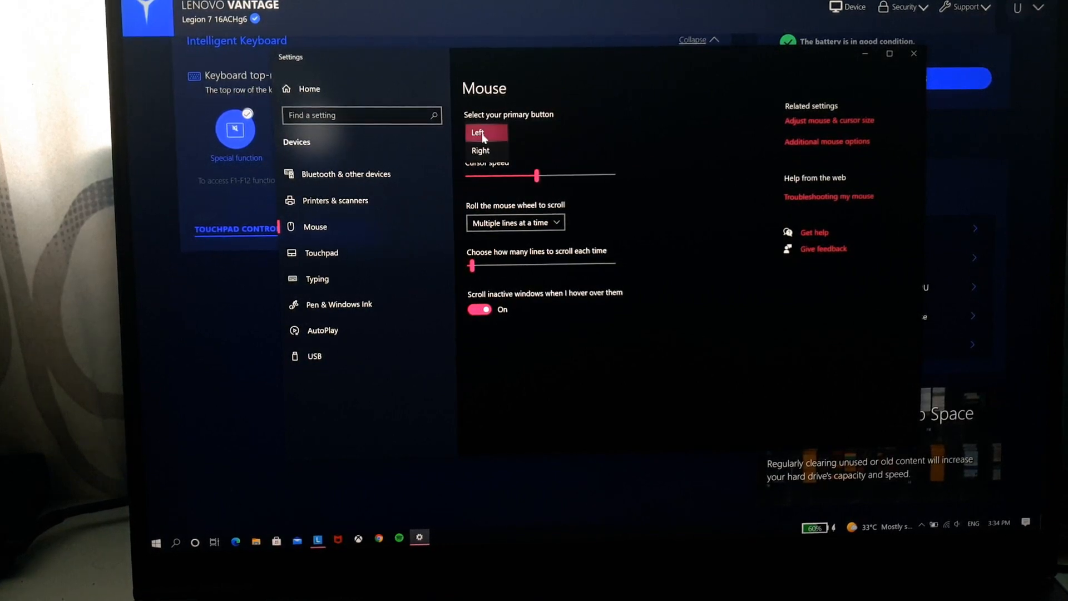
{"action": "left_click", "coordinate": [476, 131]}
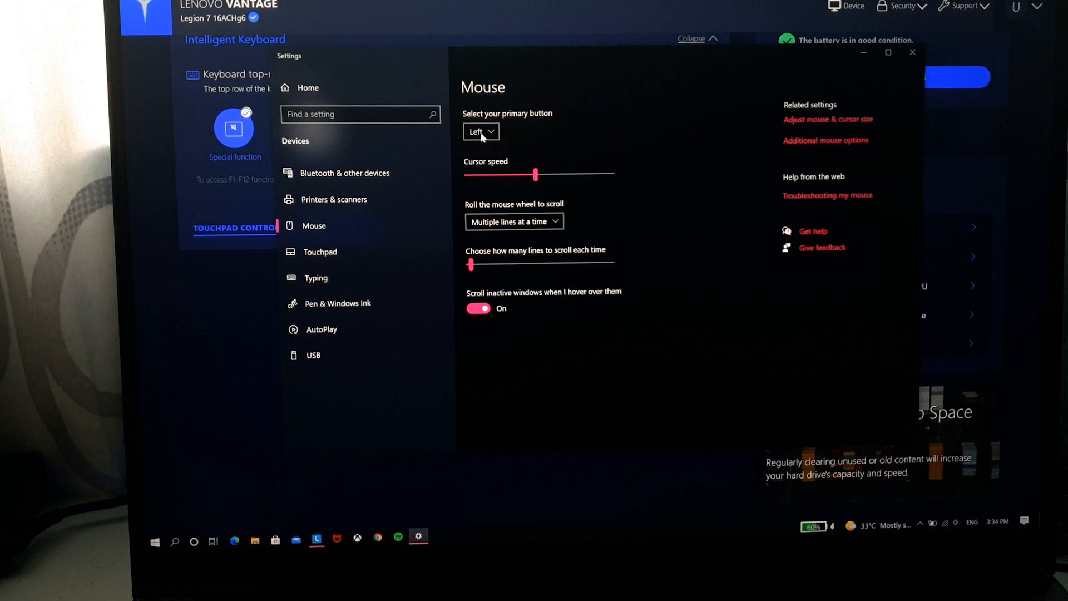
{"action": "mouse_move", "coordinate": [531, 149]}
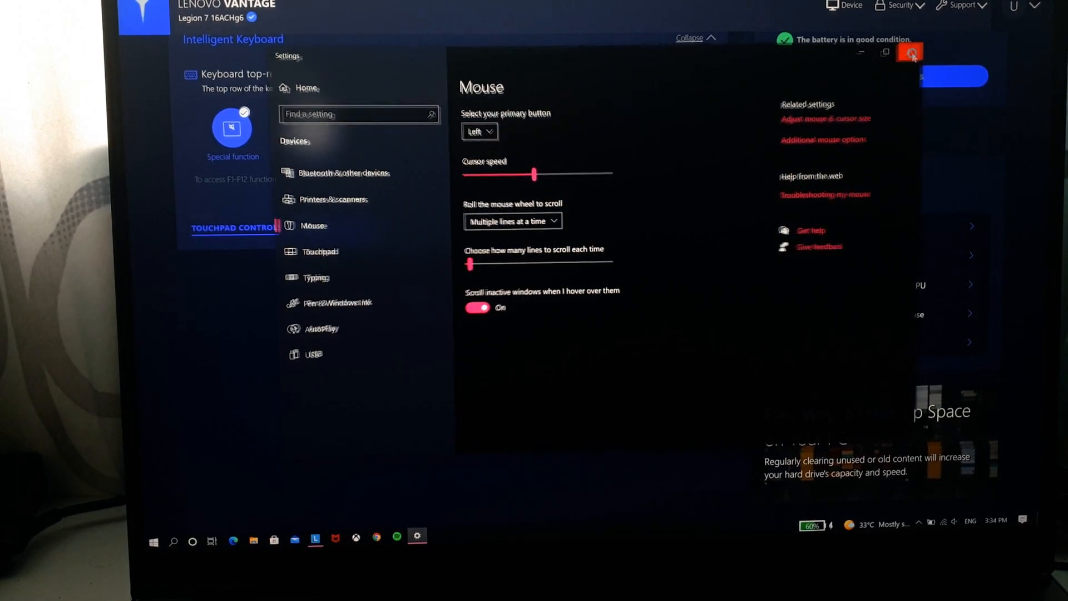
{"action": "left_click", "coordinate": [910, 52]}
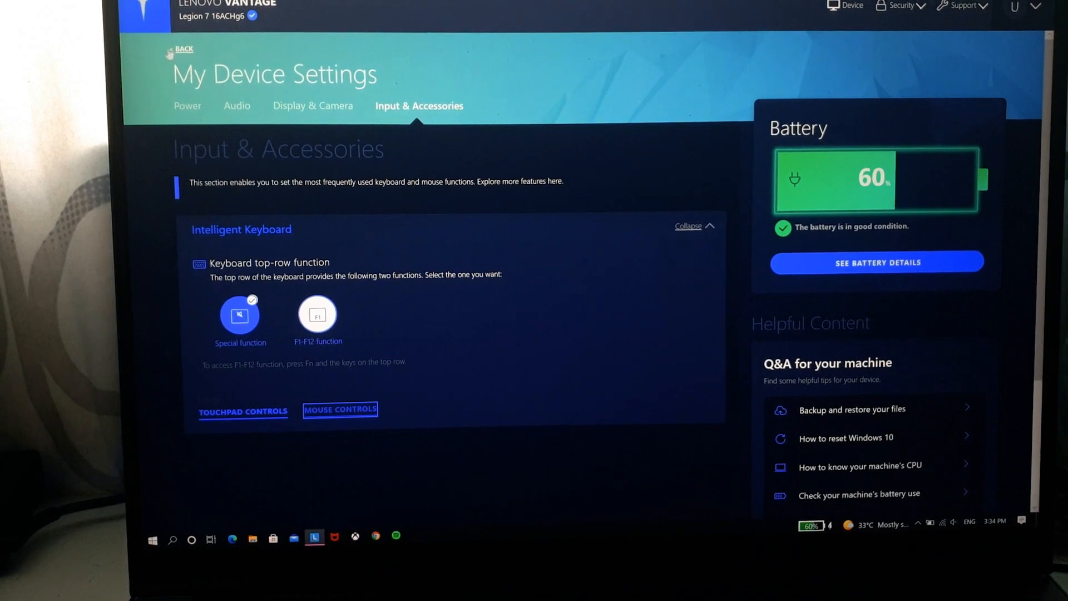
{"action": "left_click", "coordinate": [312, 106]}
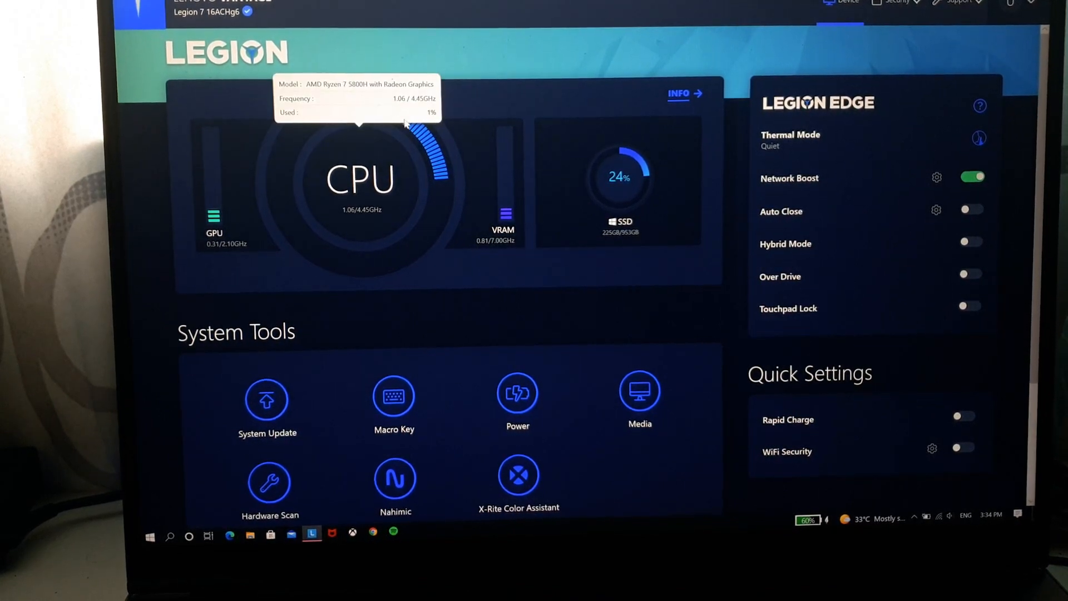
{"action": "mouse_move", "coordinate": [890, 143]}
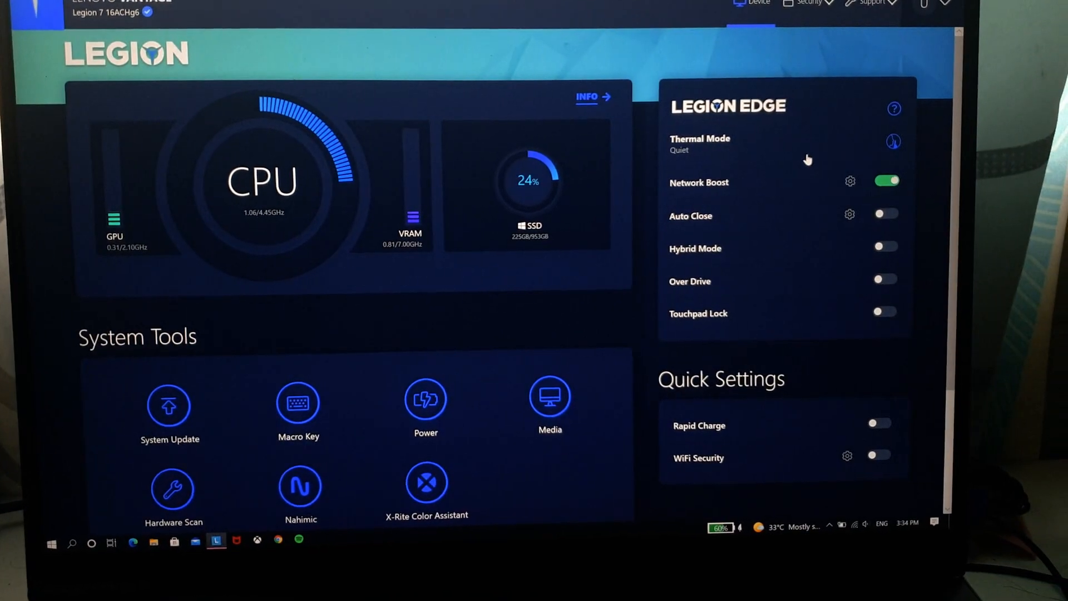
Step: Review the Legion Edge thermal modes and close the dialog with Quiet Mode kept
{"action": "scroll", "scroll_direction": "down", "scroll_amount": 3}
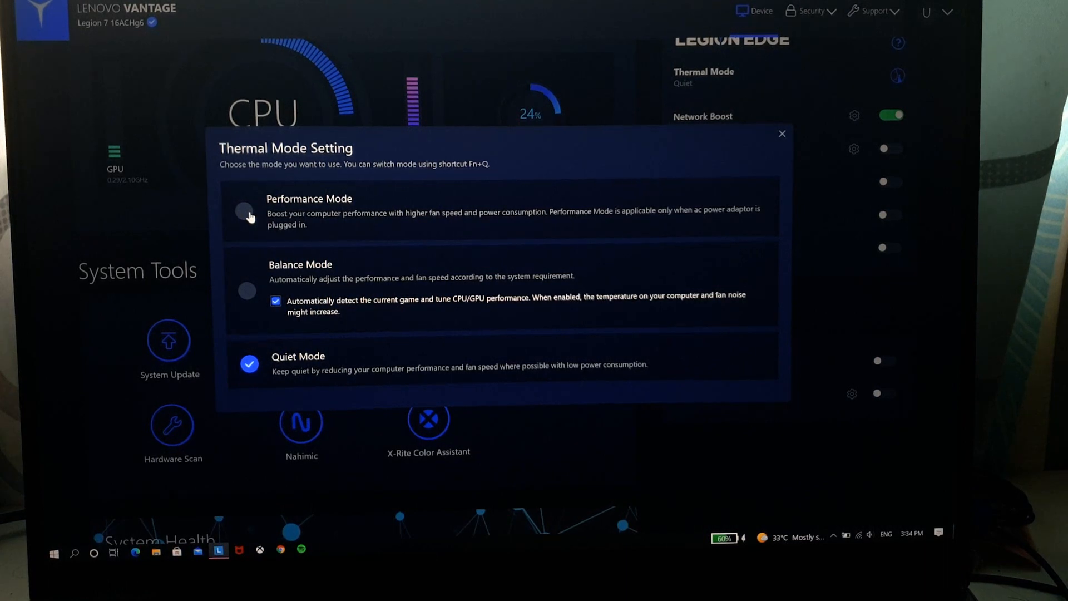
{"action": "mouse_move", "coordinate": [261, 250]}
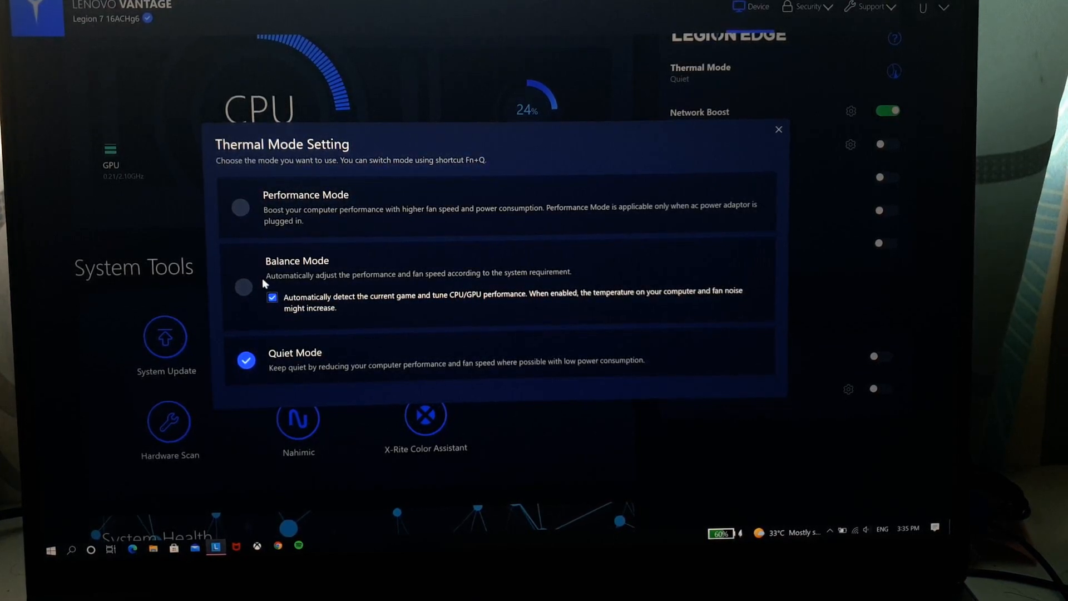
{"action": "mouse_move", "coordinate": [381, 308]}
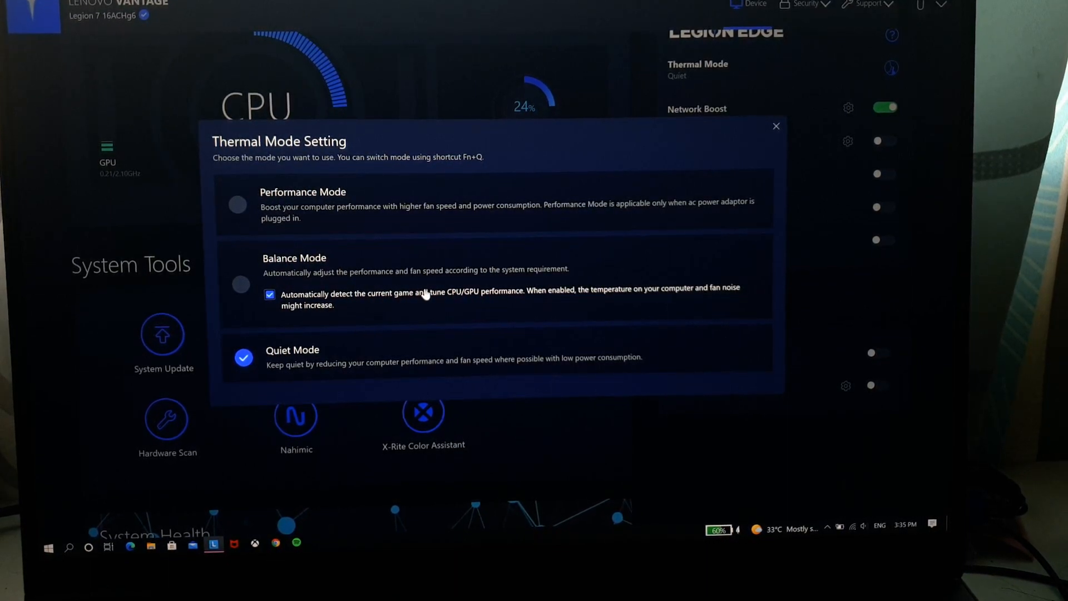
{"action": "mouse_move", "coordinate": [279, 370]}
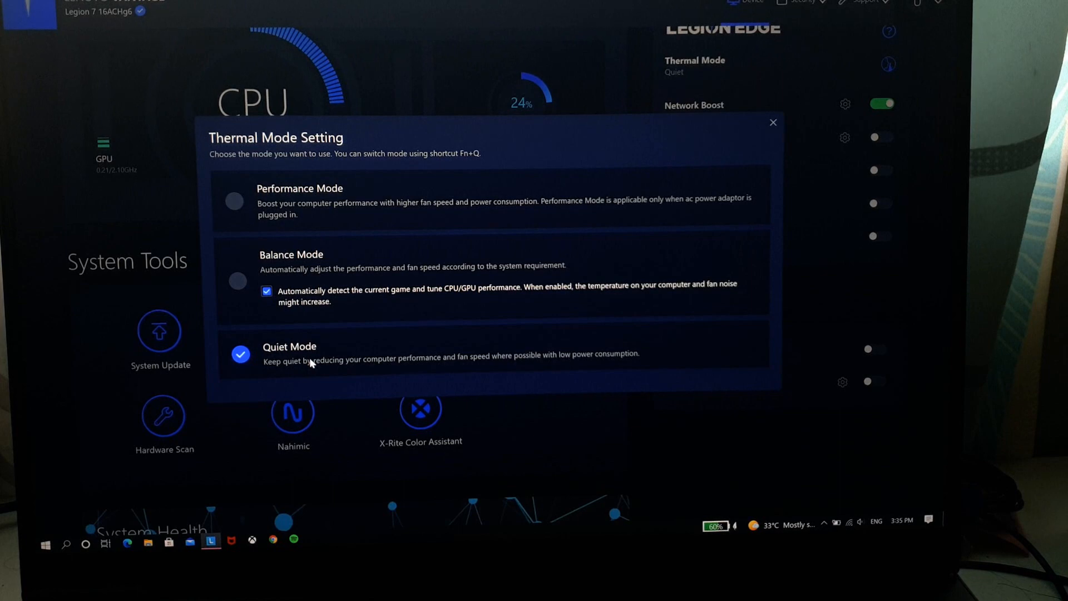
{"action": "mouse_move", "coordinate": [742, 183]}
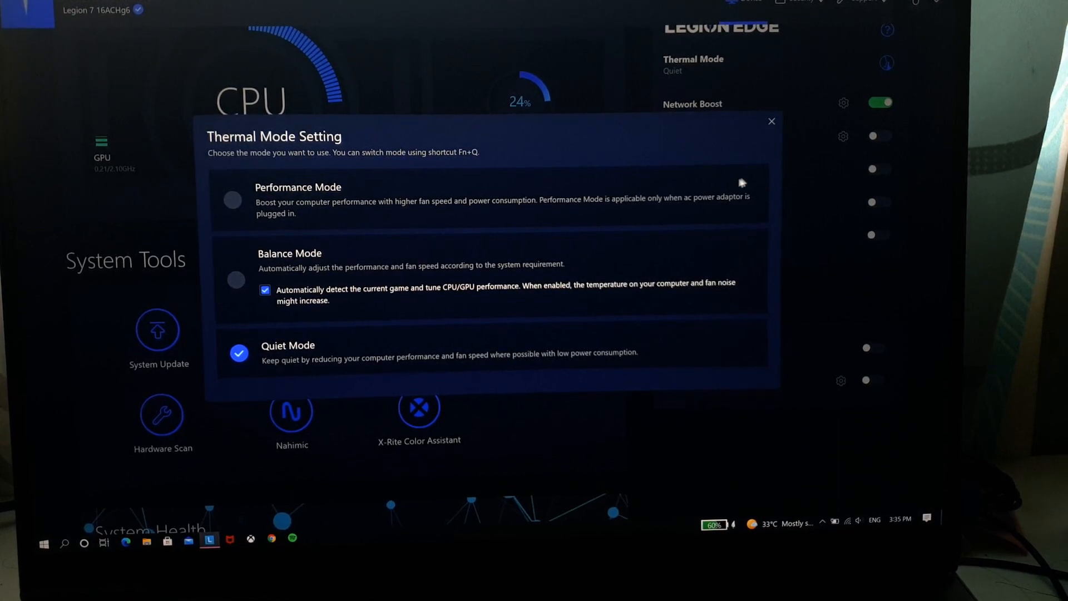
{"action": "mouse_move", "coordinate": [770, 127]}
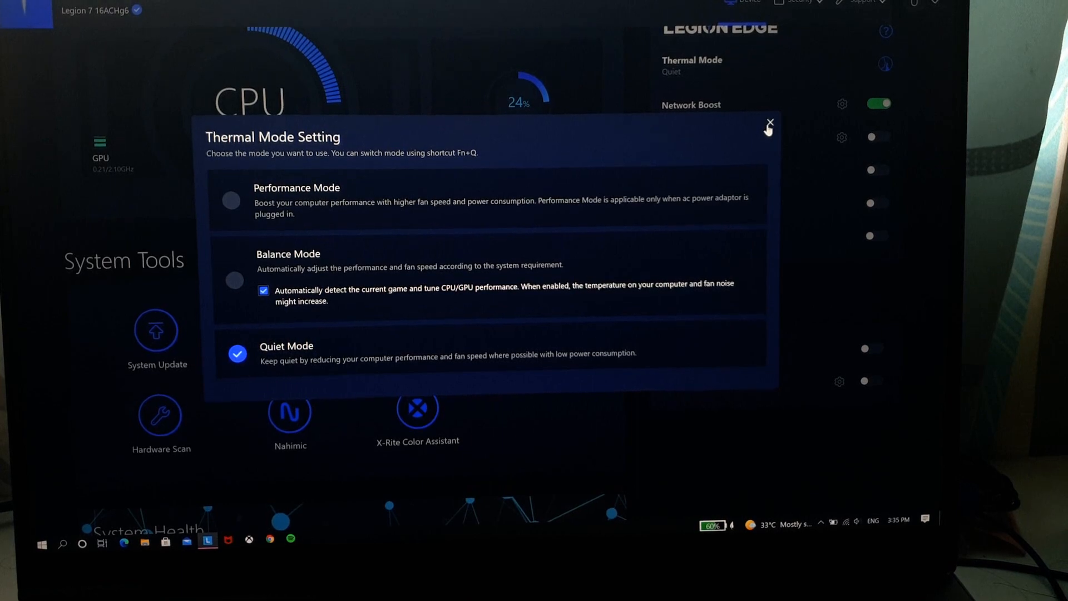
{"action": "left_click", "coordinate": [769, 124]}
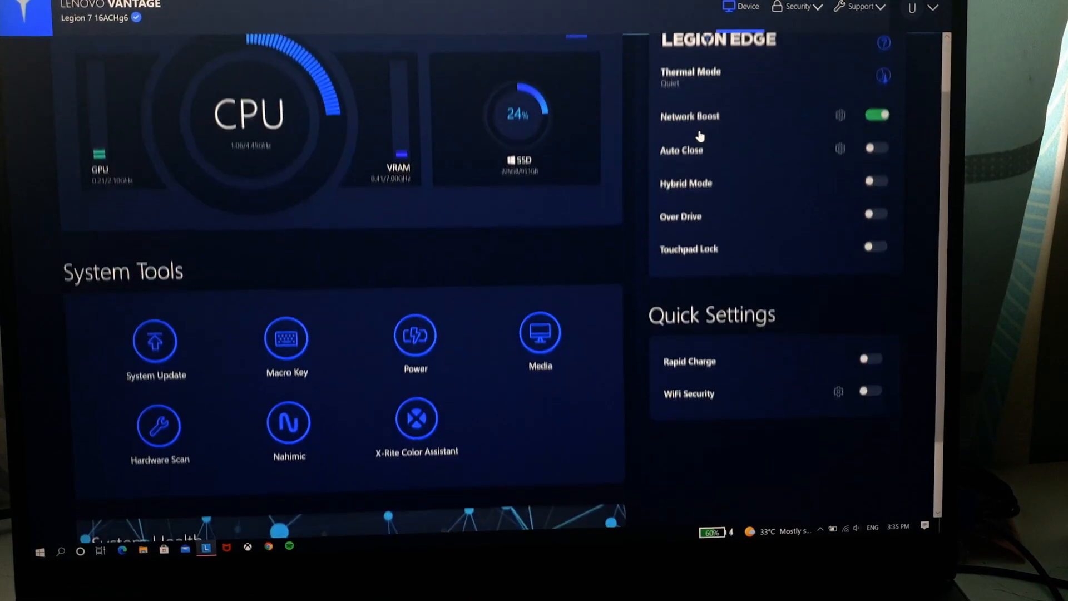
Step: Open the Network Boost page, confirm it is enabled with no priority apps, then go back
{"action": "left_click", "coordinate": [690, 116]}
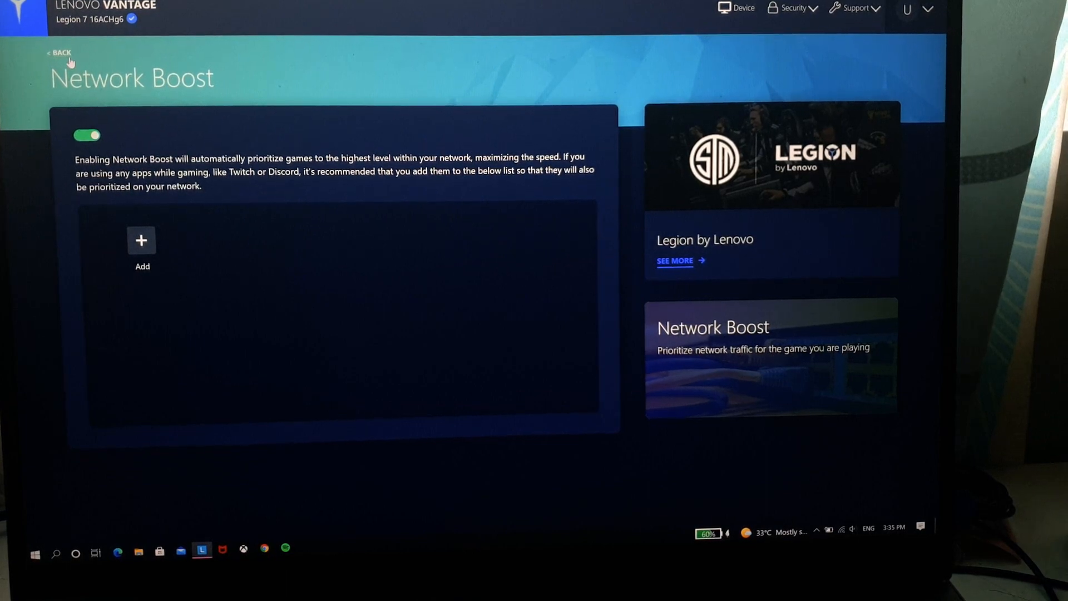
{"action": "mouse_move", "coordinate": [118, 224]}
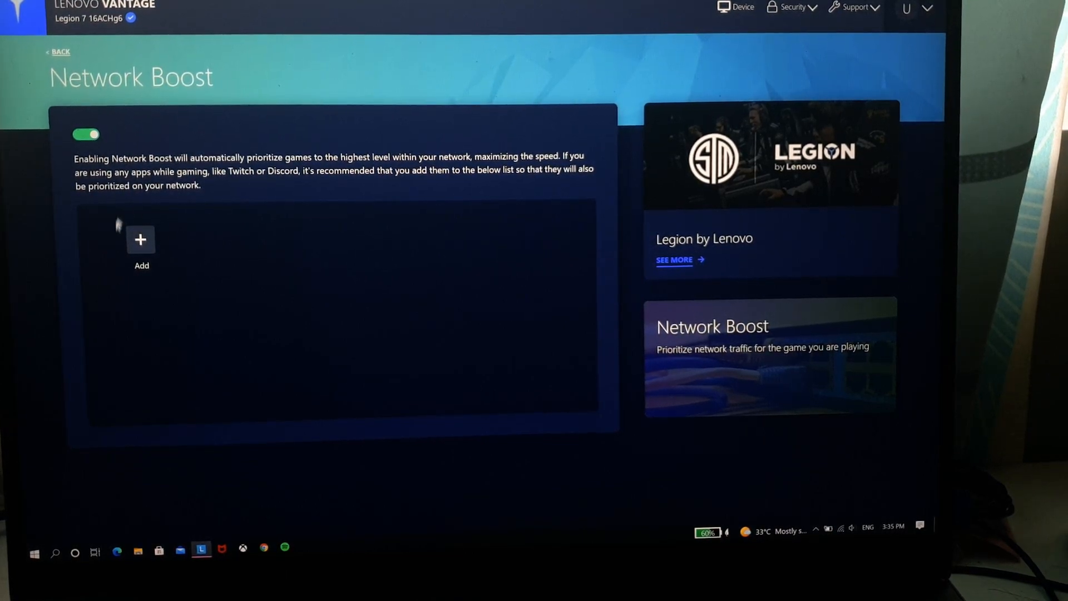
{"action": "mouse_move", "coordinate": [305, 165]}
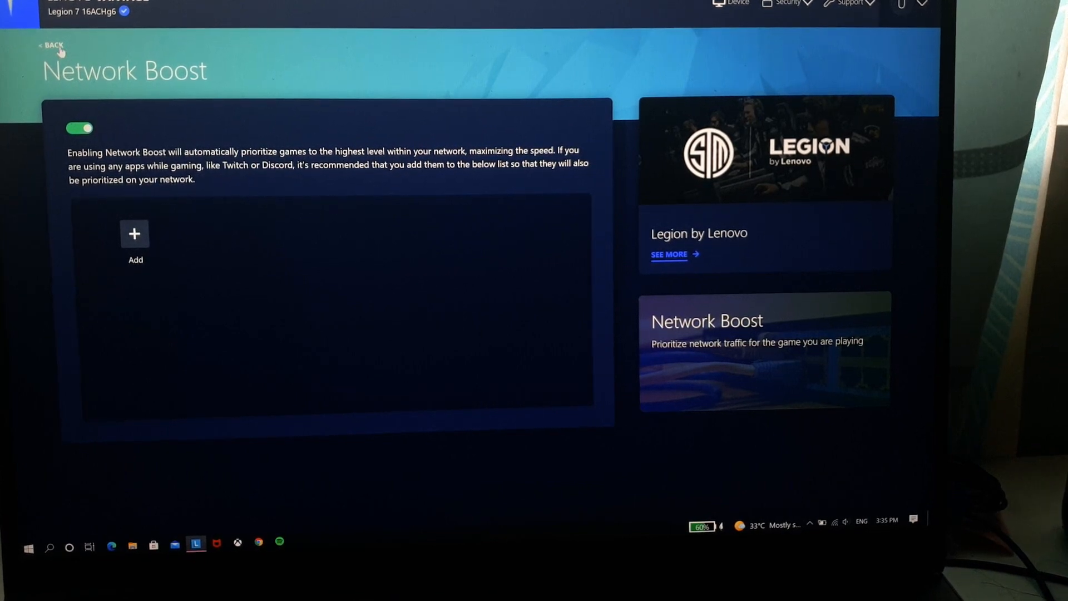
{"action": "left_click", "coordinate": [52, 45]}
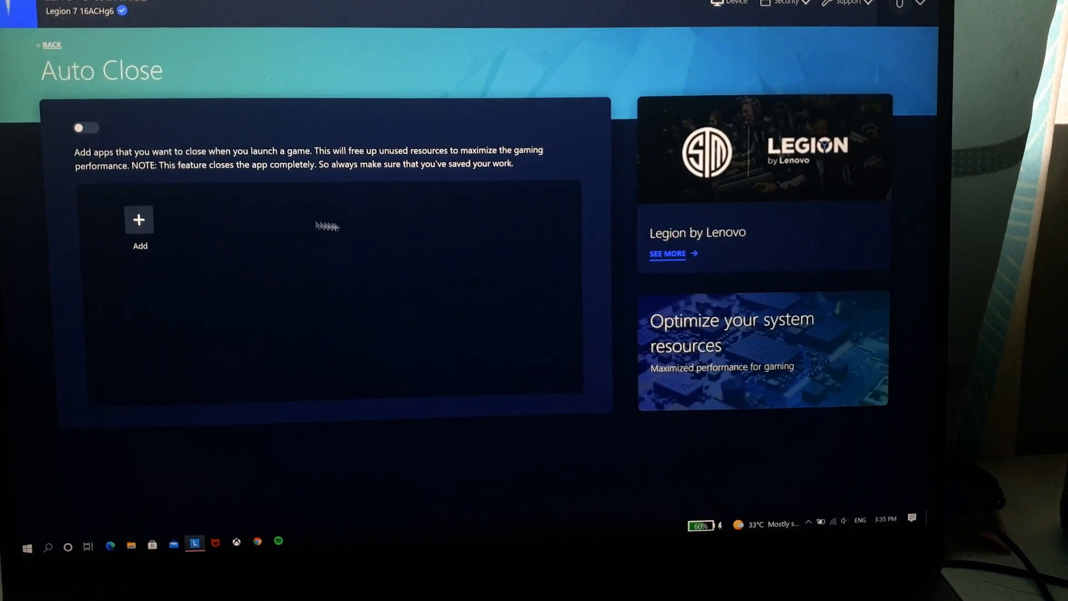
{"action": "mouse_move", "coordinate": [126, 238]}
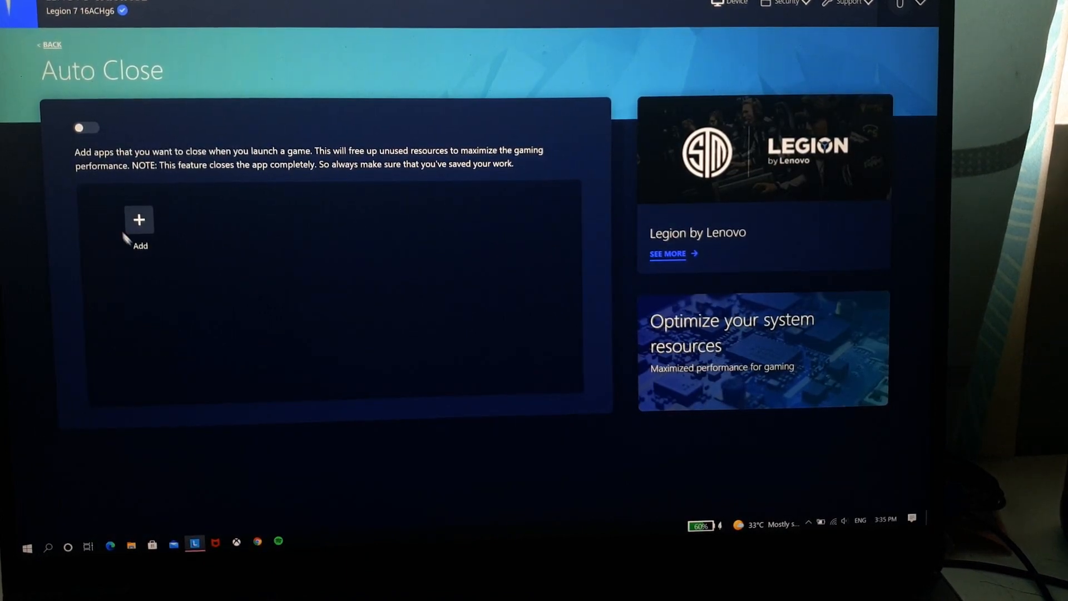
{"action": "mouse_move", "coordinate": [139, 219]}
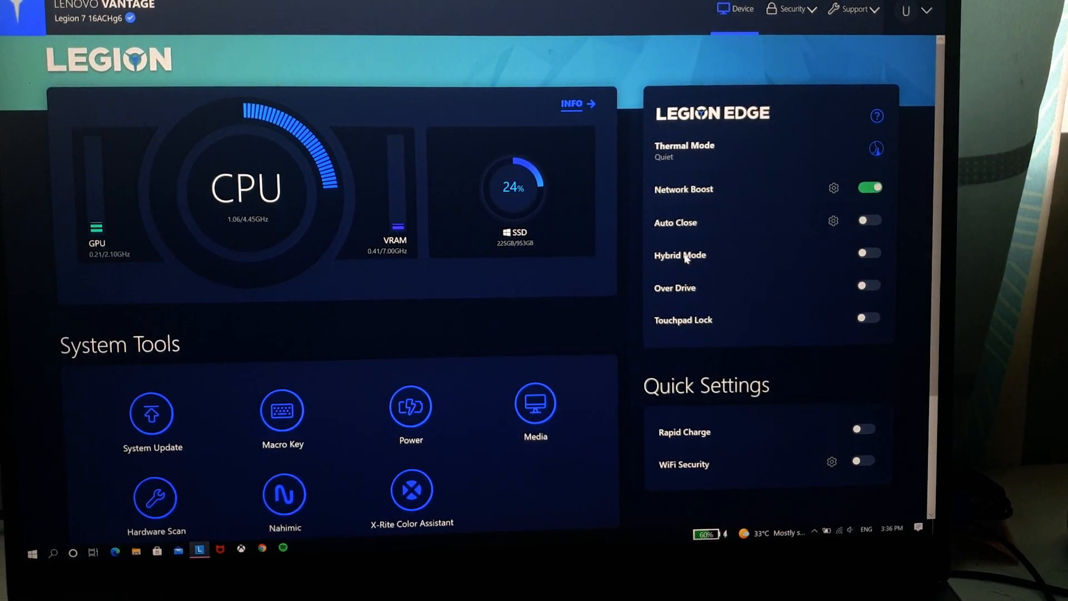
{"action": "mouse_move", "coordinate": [684, 255]}
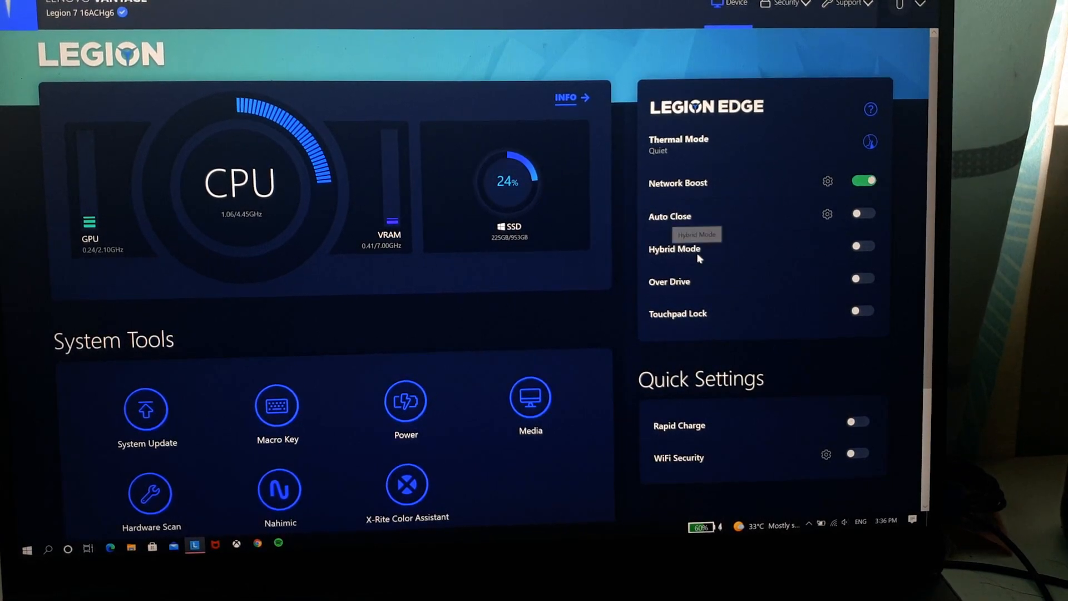
{"action": "mouse_move", "coordinate": [650, 289]}
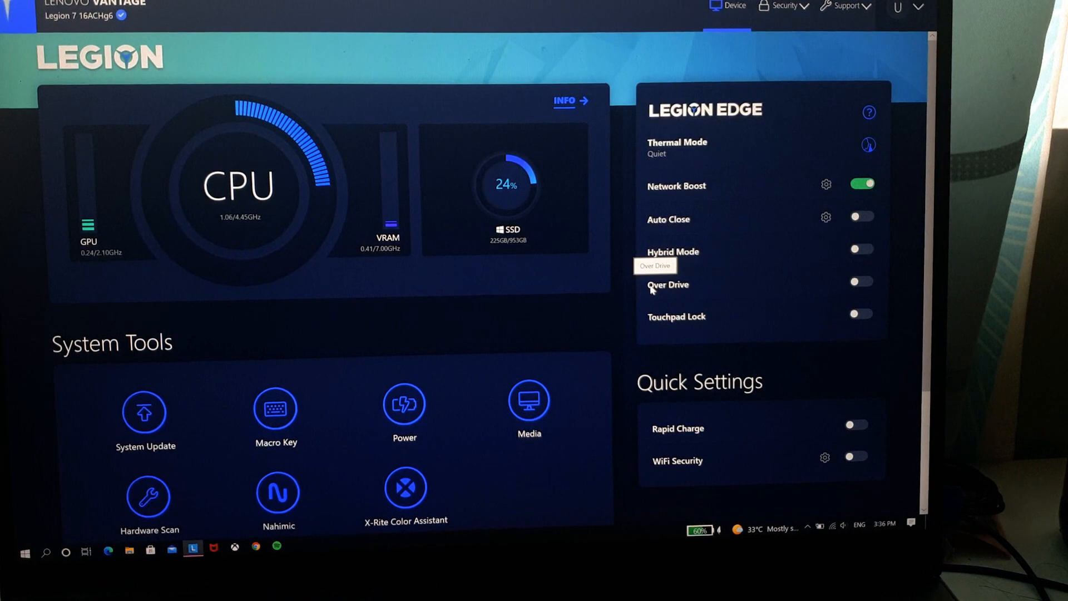
{"action": "mouse_move", "coordinate": [700, 289]}
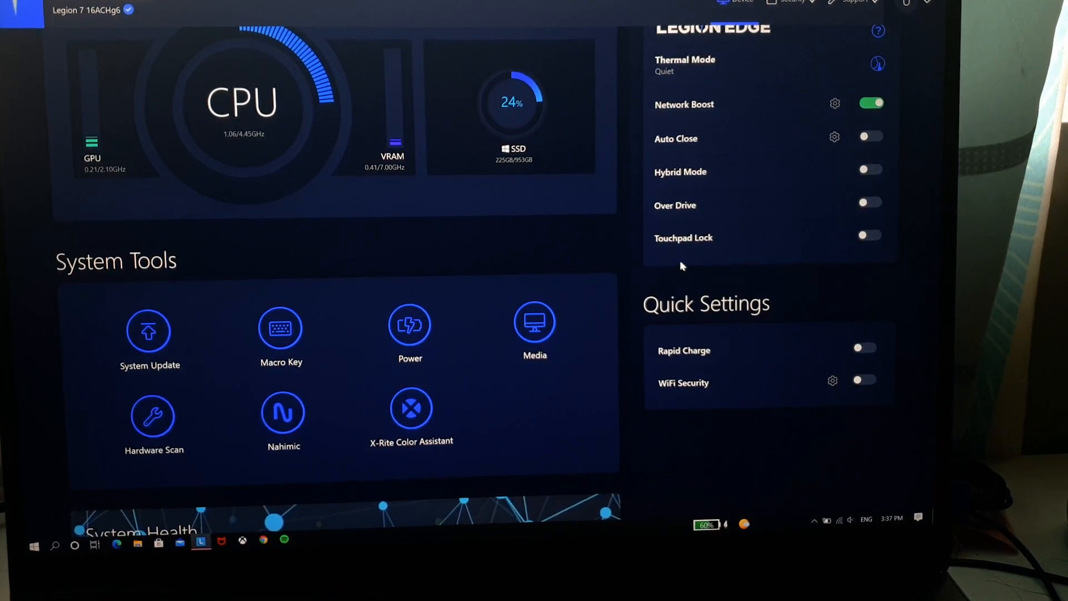
Step: Scroll to Quick Settings and open the WiFi Security page, which shows it disabled
{"action": "scroll", "scroll_direction": "down", "scroll_amount": 3}
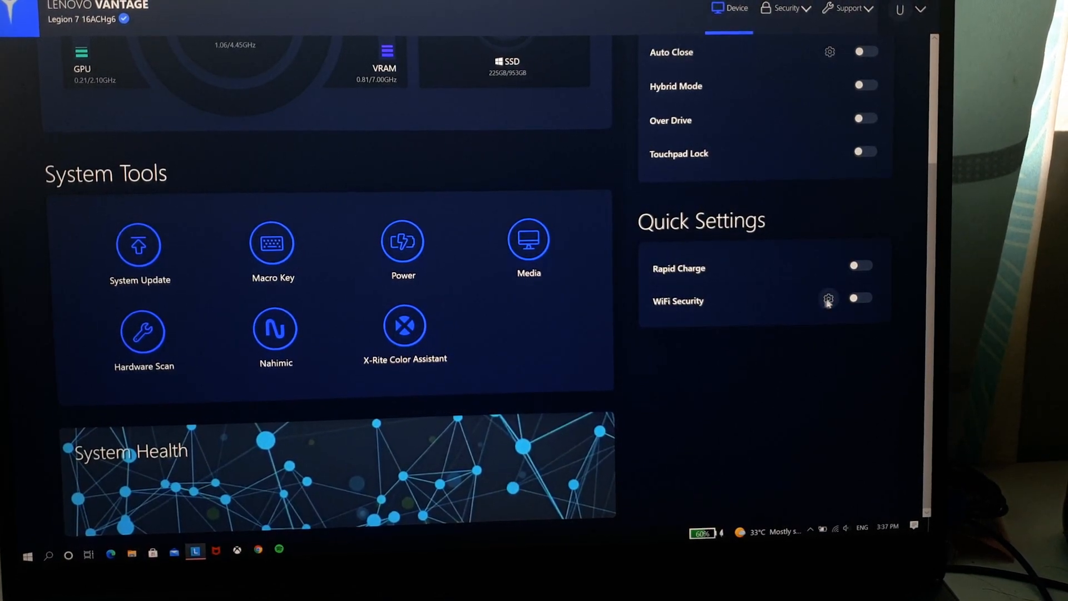
{"action": "left_click", "coordinate": [828, 299]}
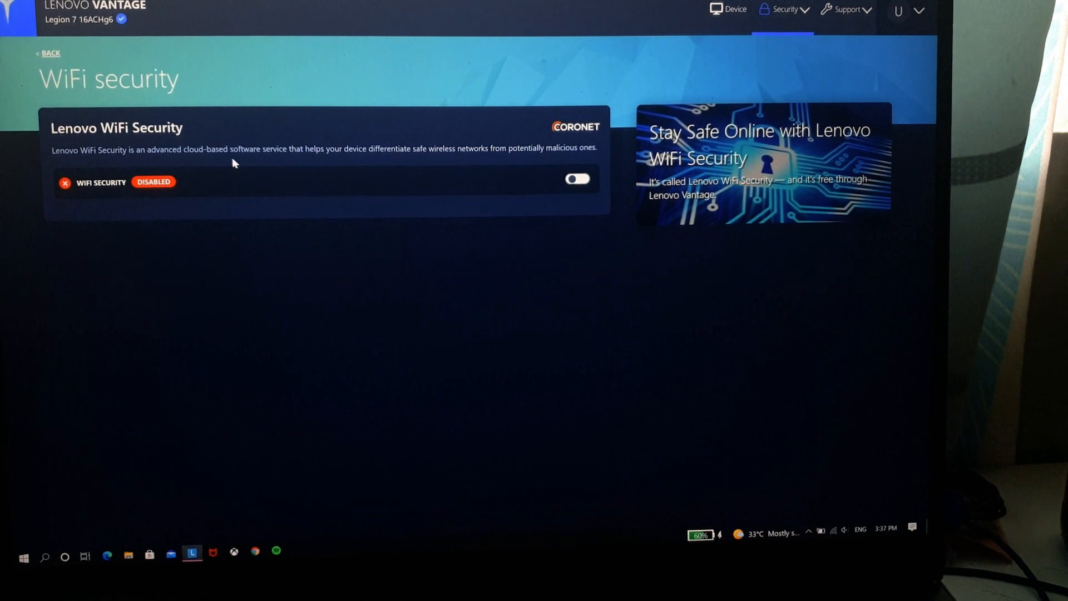
{"action": "mouse_move", "coordinate": [278, 163]}
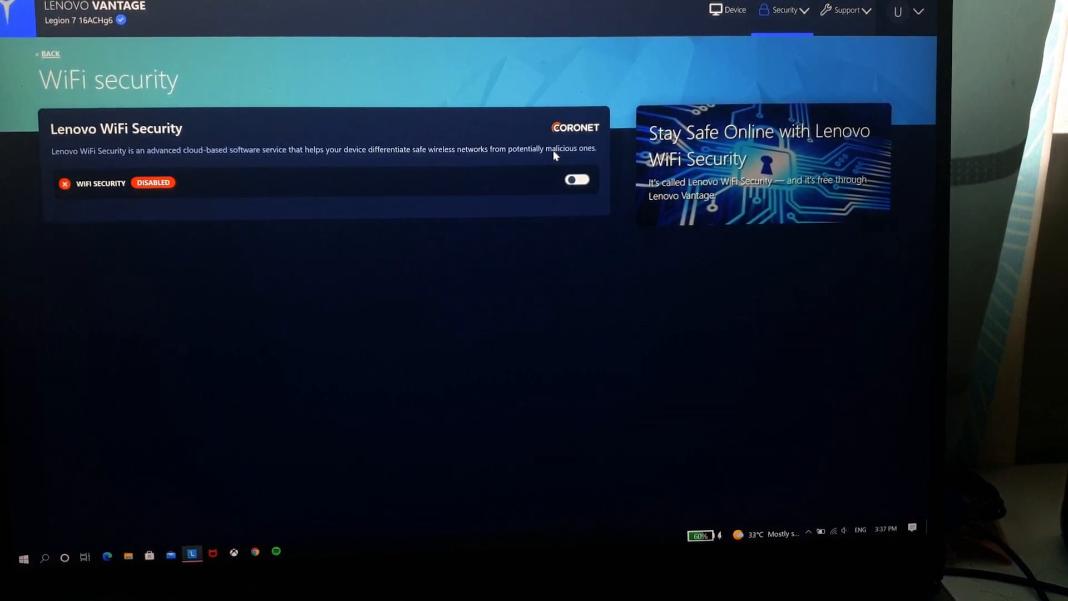
{"action": "mouse_move", "coordinate": [378, 155]}
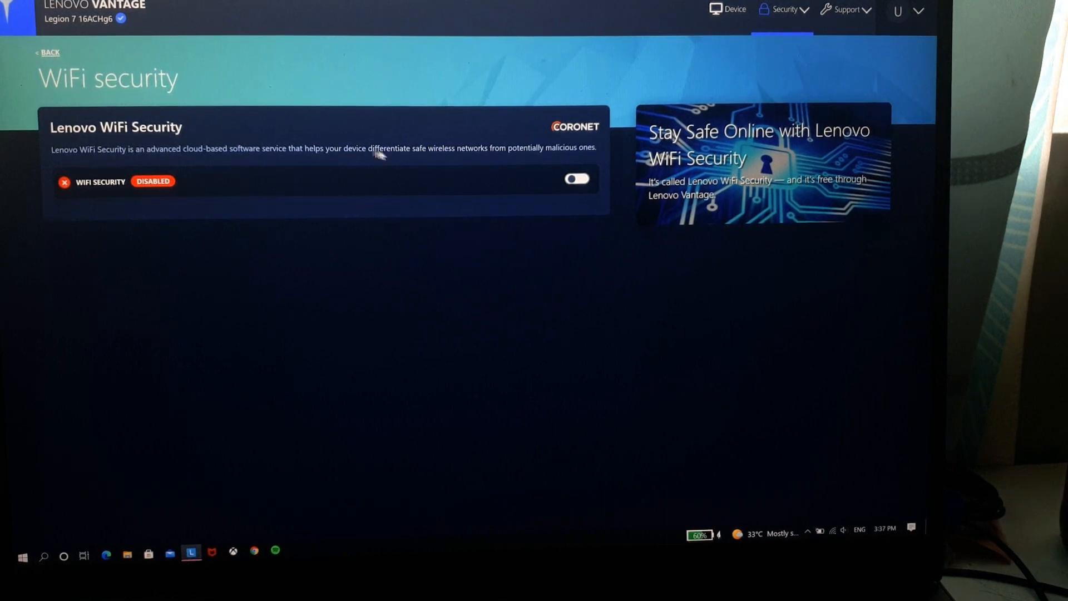
{"action": "mouse_move", "coordinate": [48, 56]}
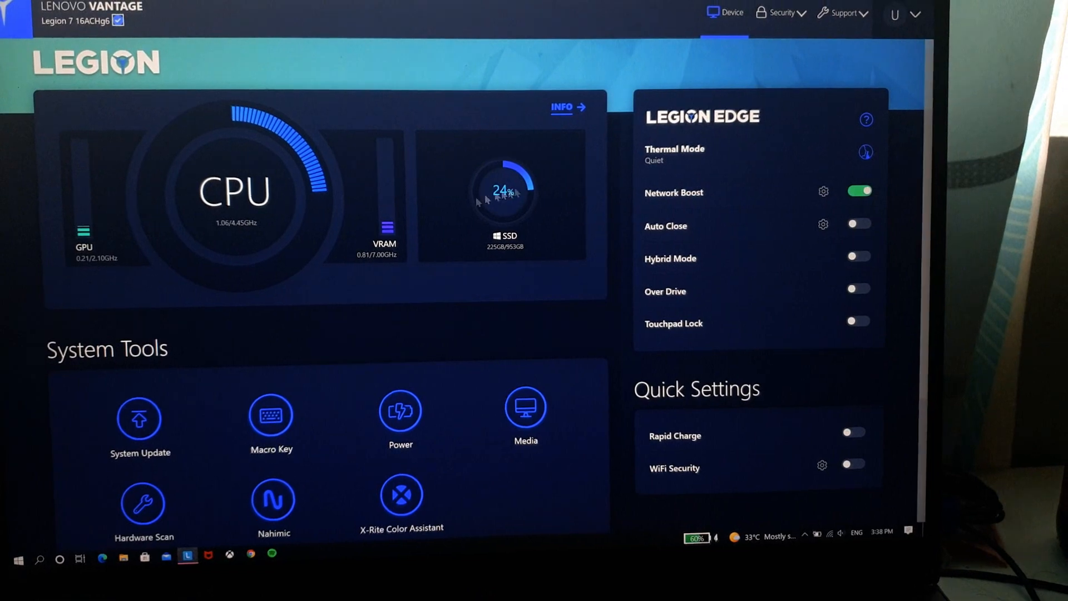
Step: Revisit WiFi security via the Security menu, then open the Warranty & Support page
{"action": "left_click", "coordinate": [785, 12]}
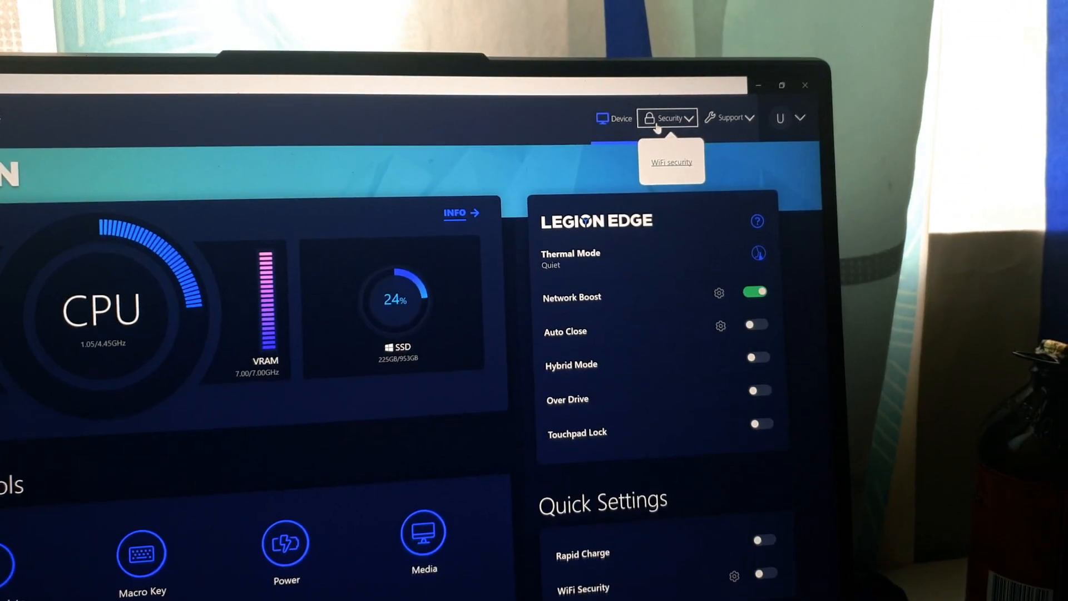
{"action": "left_click", "coordinate": [670, 161]}
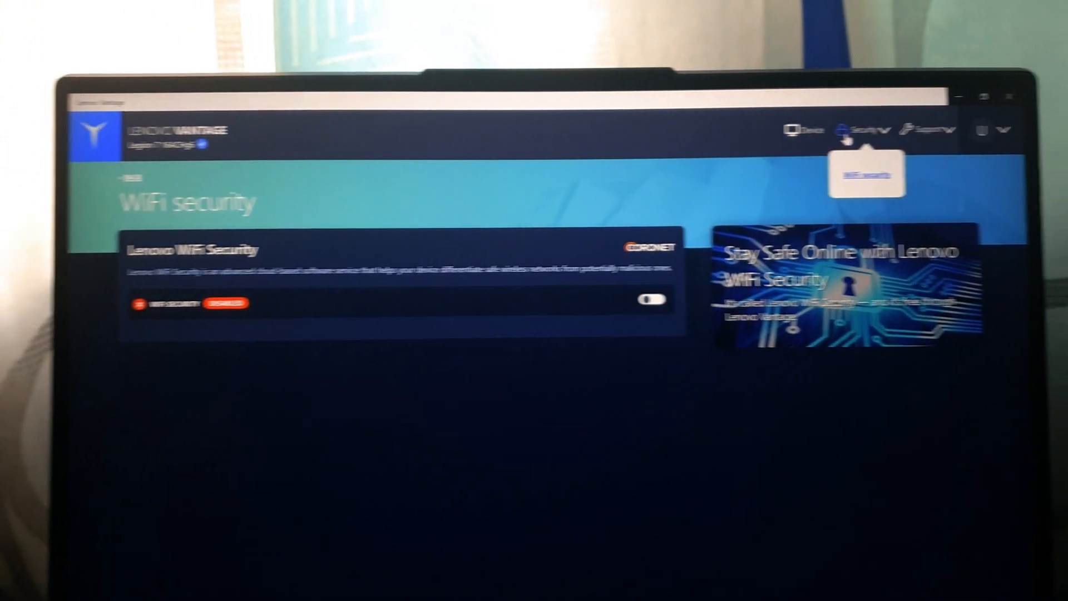
{"action": "left_click", "coordinate": [740, 131]}
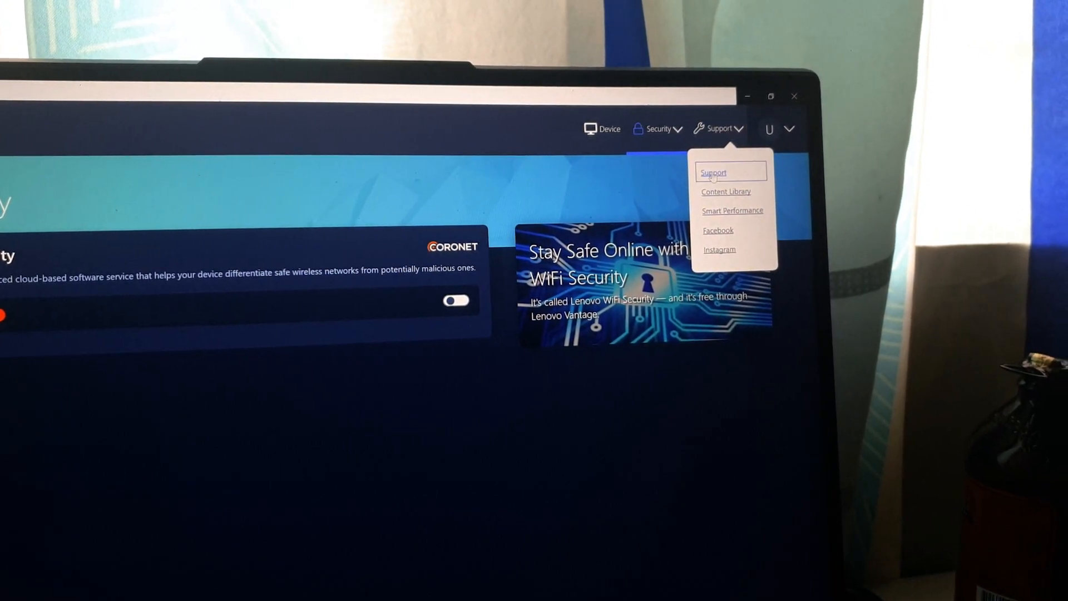
{"action": "left_click", "coordinate": [713, 172]}
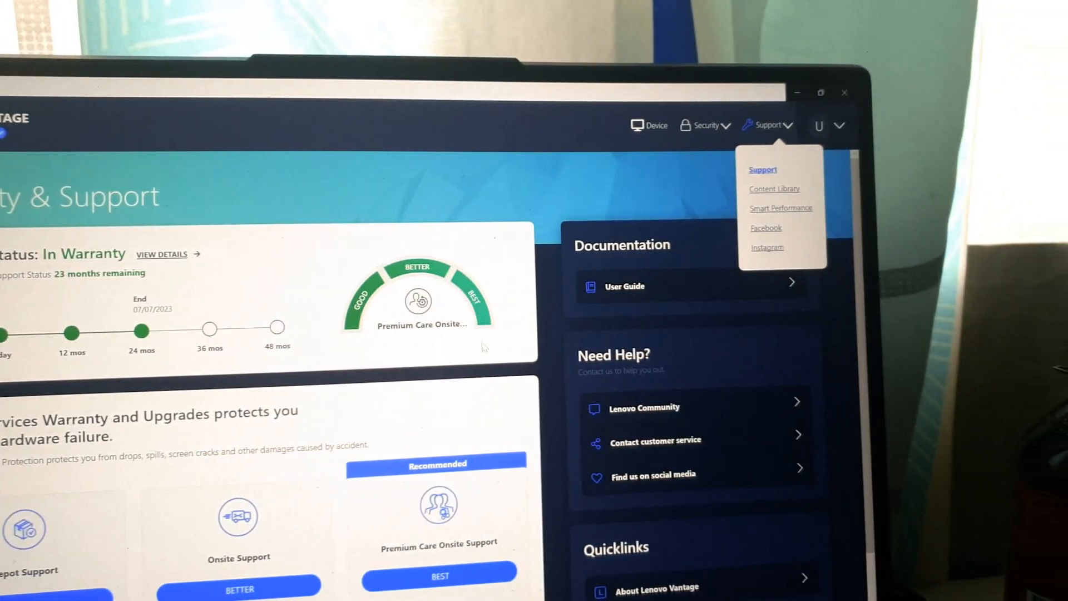
Step: Browse the Content Library articles
{"action": "left_click", "coordinate": [774, 188]}
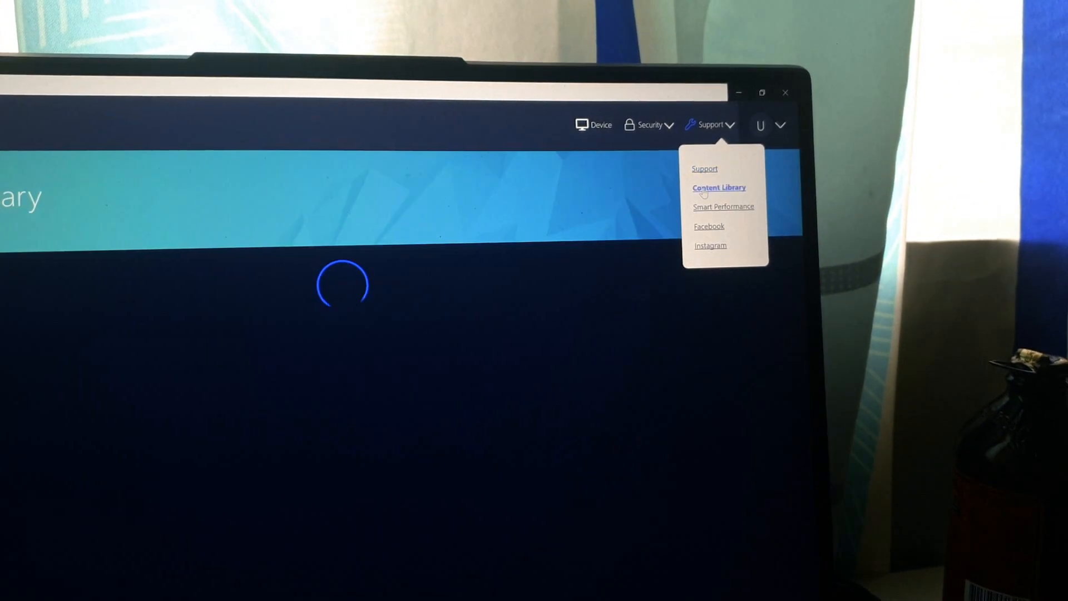
{"action": "left_click", "coordinate": [718, 187]}
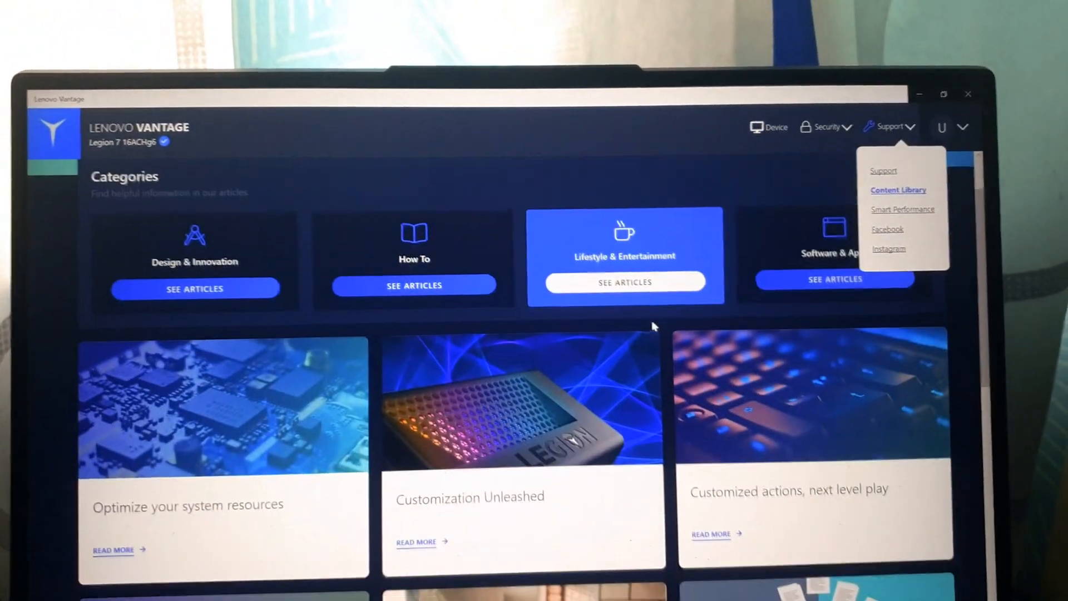
{"action": "scroll", "scroll_direction": "down", "scroll_amount": 3}
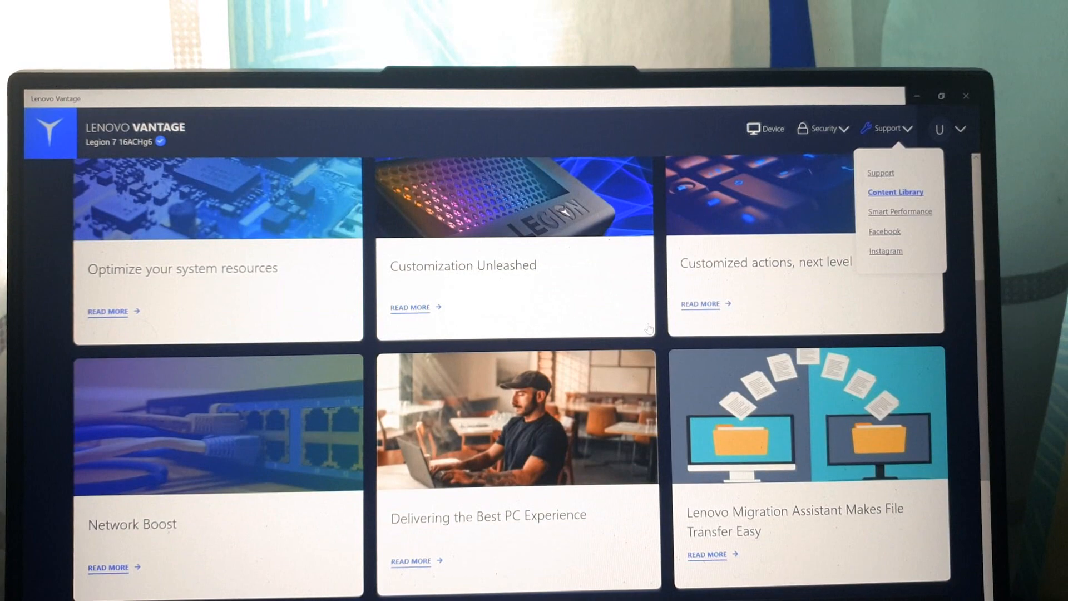
Step: View the Smart Performance page, then return to Warranty & Support
{"action": "left_click", "coordinate": [896, 192]}
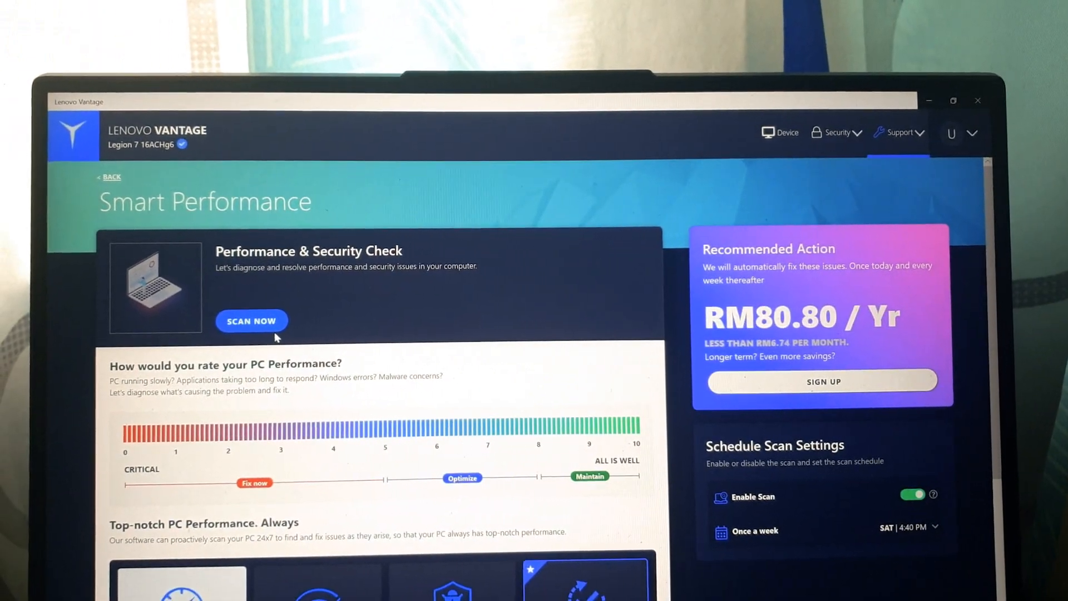
{"action": "mouse_move", "coordinate": [251, 321]}
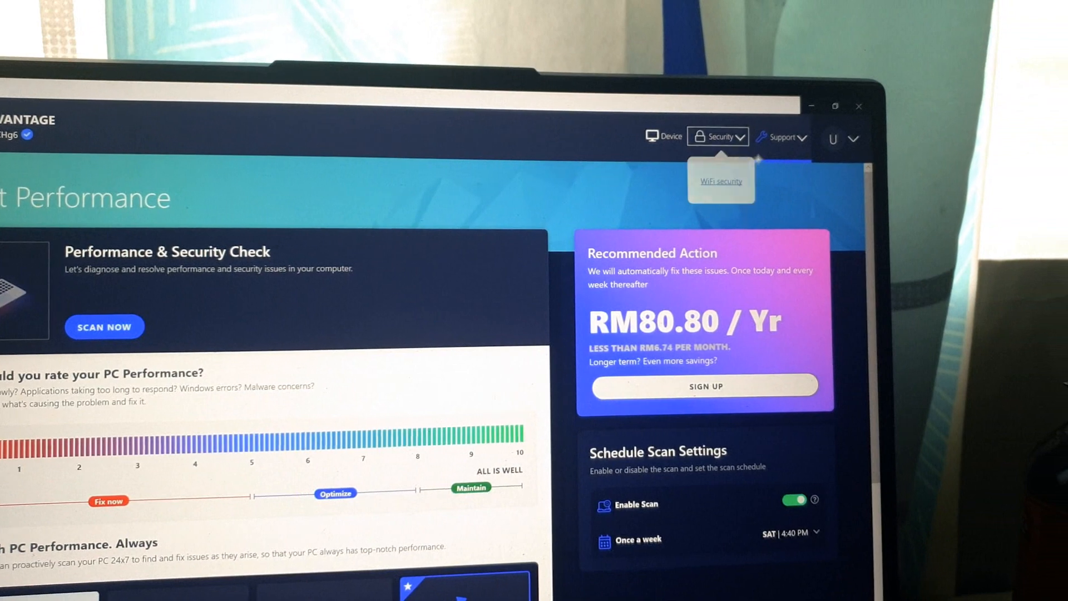
{"action": "left_click", "coordinate": [781, 137]}
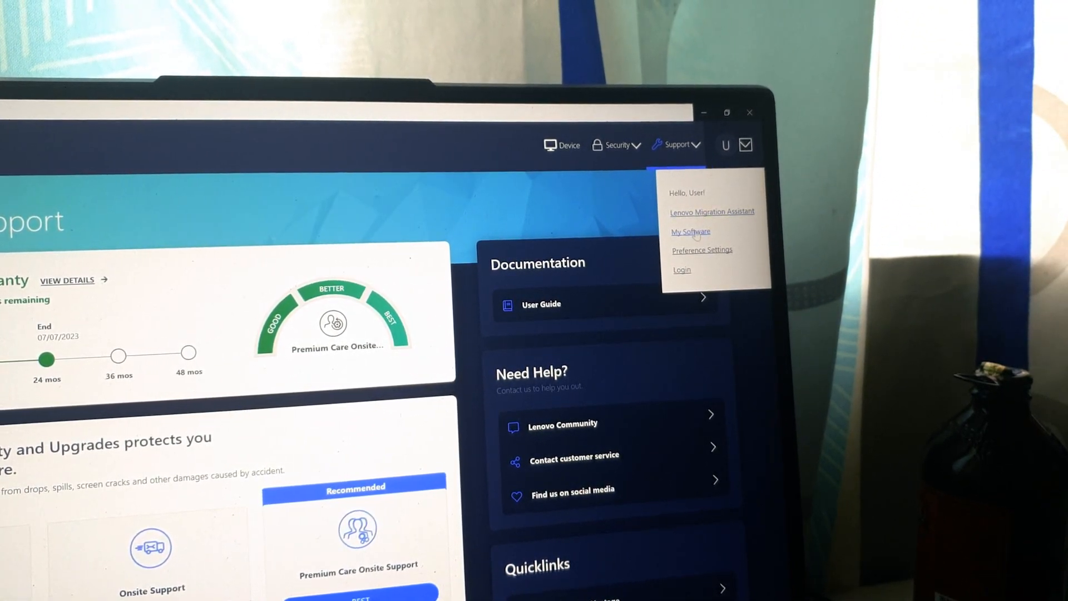
{"action": "left_click", "coordinate": [690, 231]}
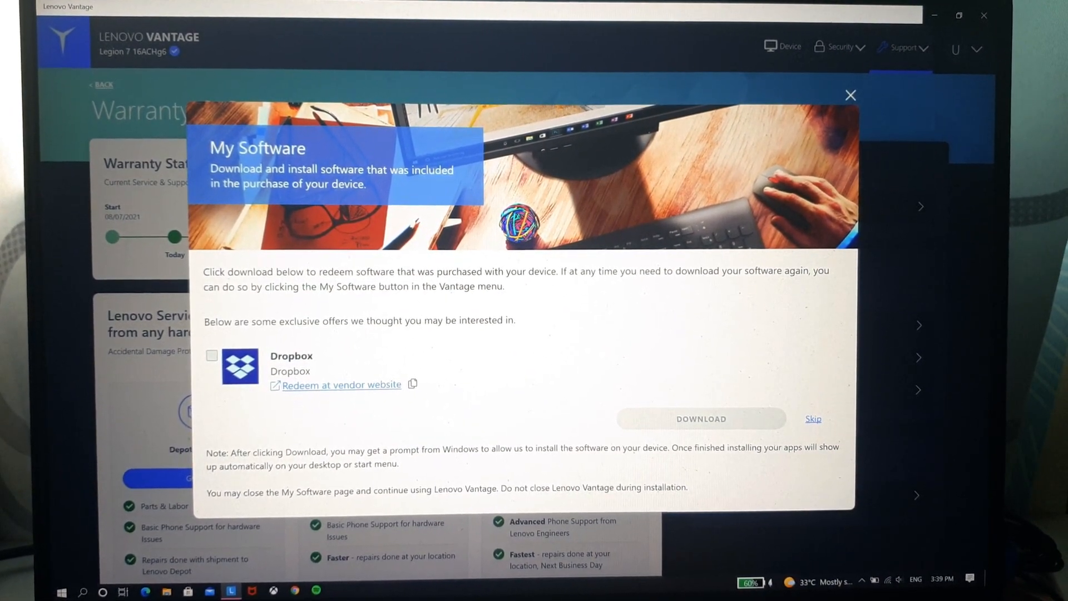
{"action": "mouse_move", "coordinate": [838, 128]}
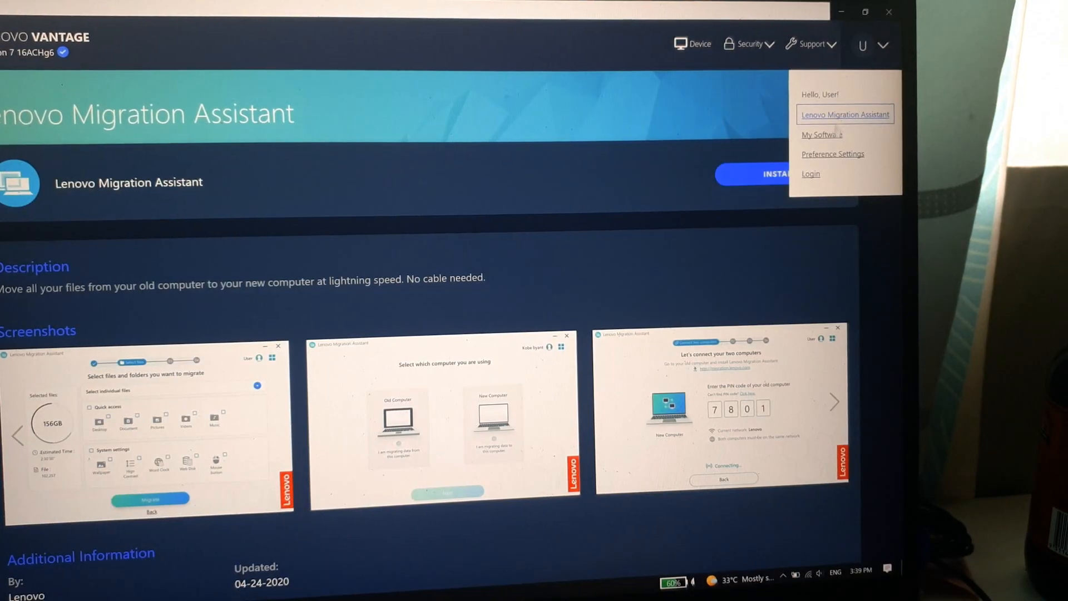
{"action": "mouse_move", "coordinate": [821, 133]}
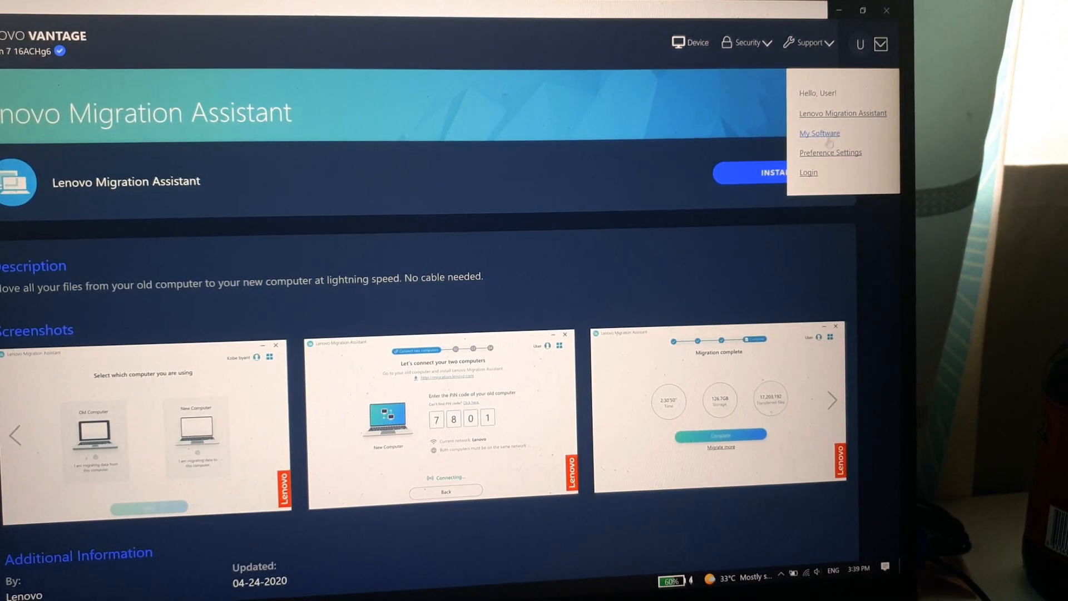
Step: Open Preference Settings, showing message and statistics options enabled
{"action": "left_click", "coordinate": [831, 151]}
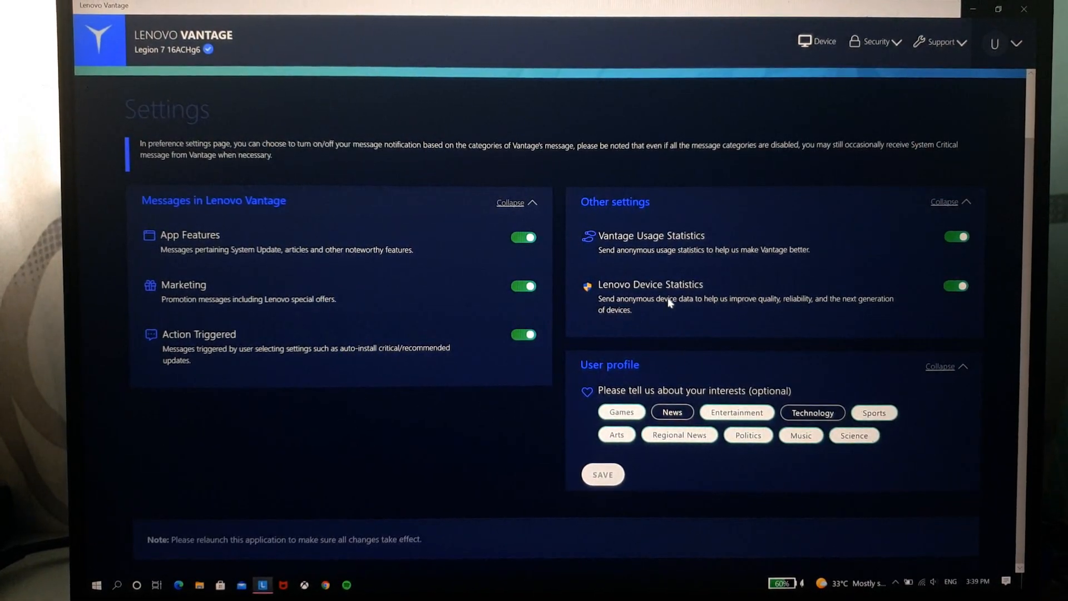
Step: Reopen the account menu listing Migration Assistant, My Software, Preference Settings and Login
{"action": "left_click", "coordinate": [1016, 42]}
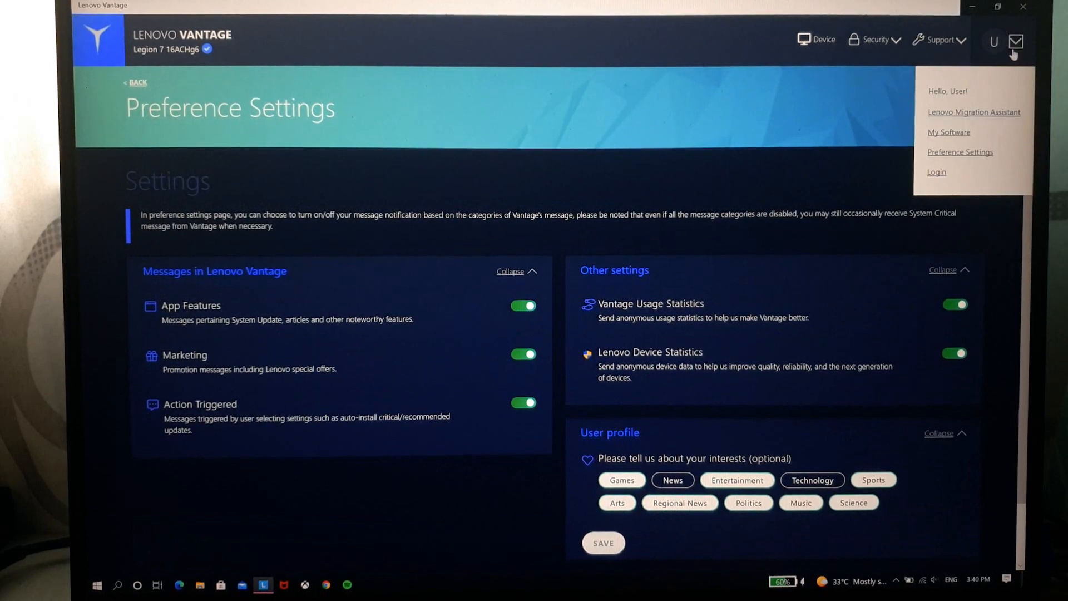